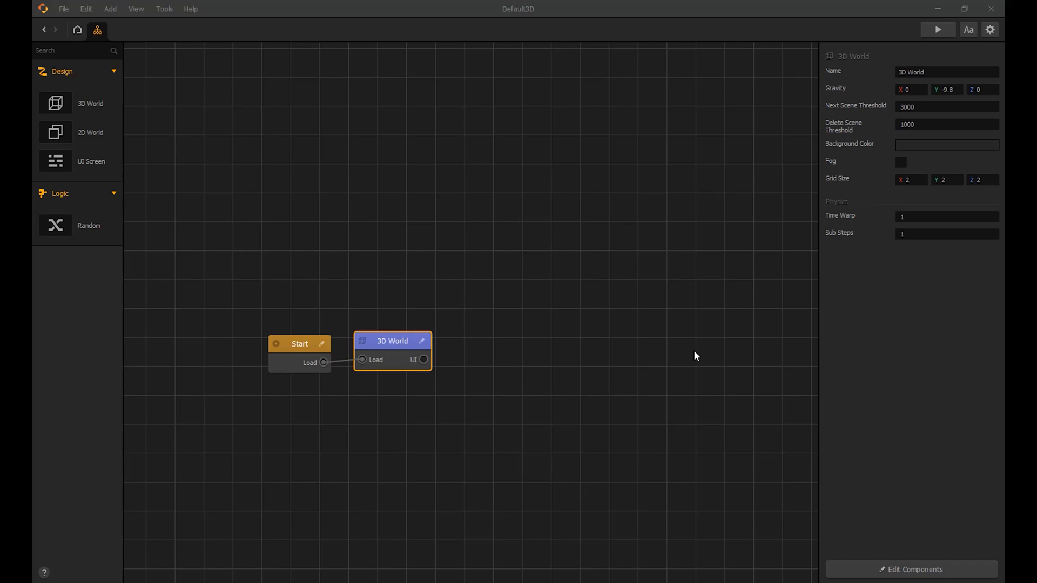
mouse_move(397, 341)
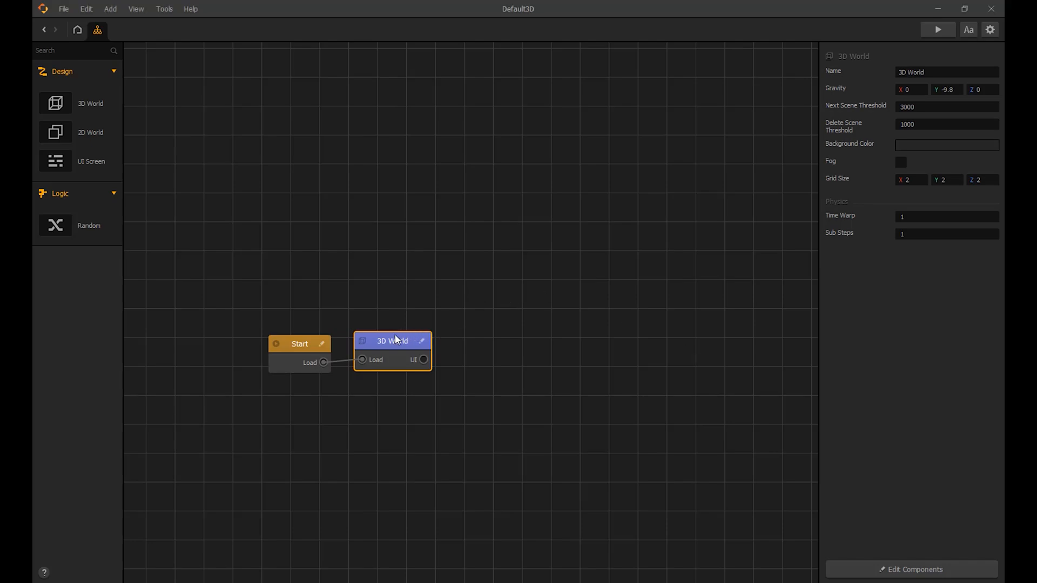
Step: Open the 3D World scene and preview the white cube on the grass
double_click(392, 341)
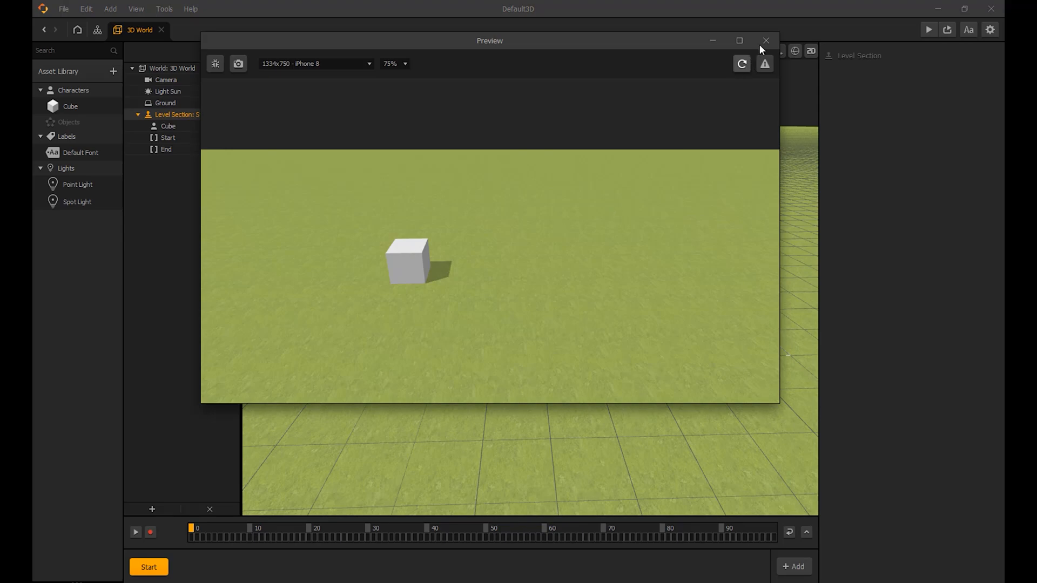
Step: Rename the cube character to 'player' and name the new cube object 'Notification Box'
left_click(766, 40)
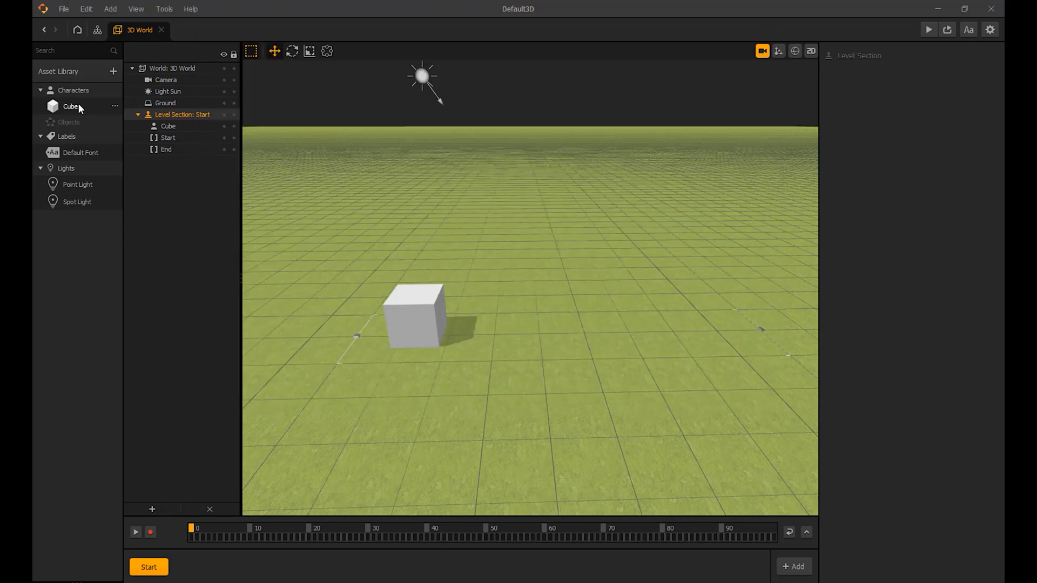
left_click(70, 107)
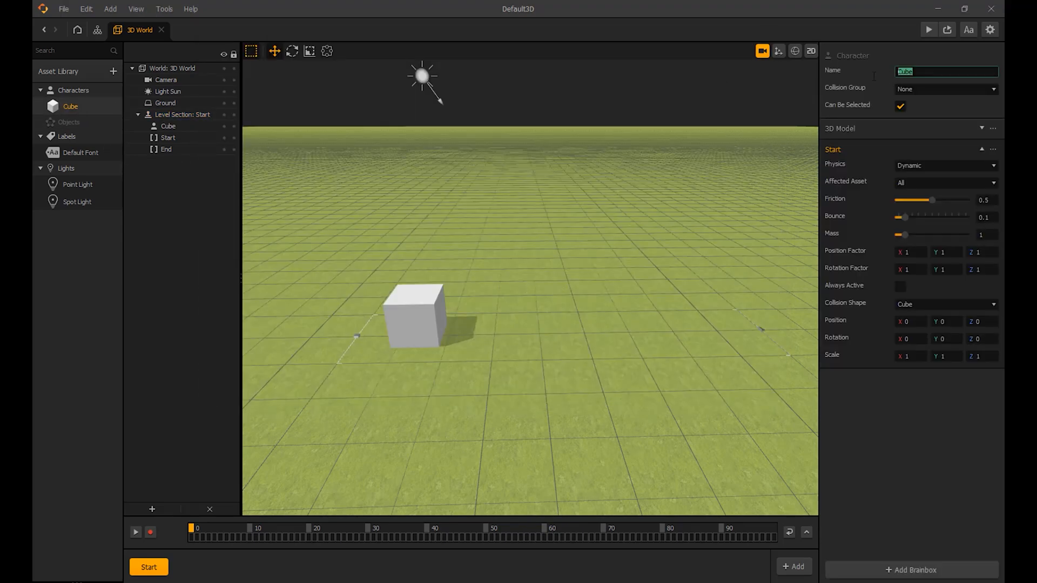
type("pla")
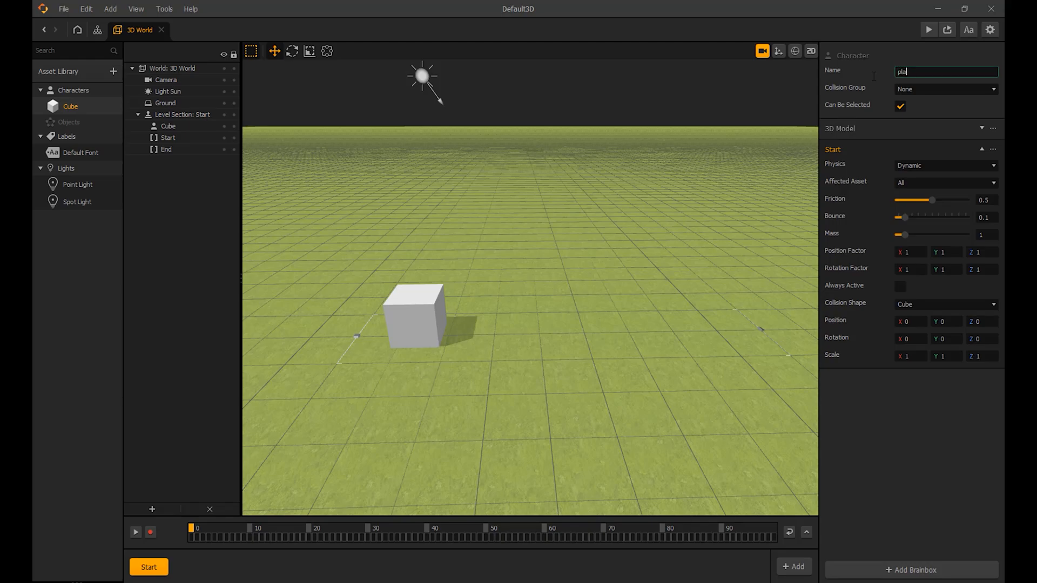
type("yer")
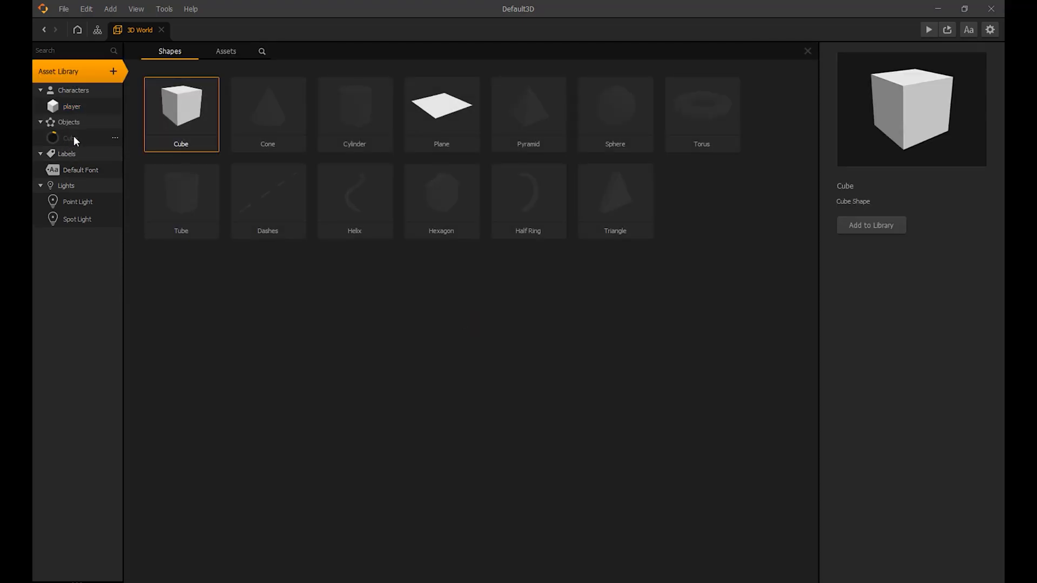
left_click(70, 138)
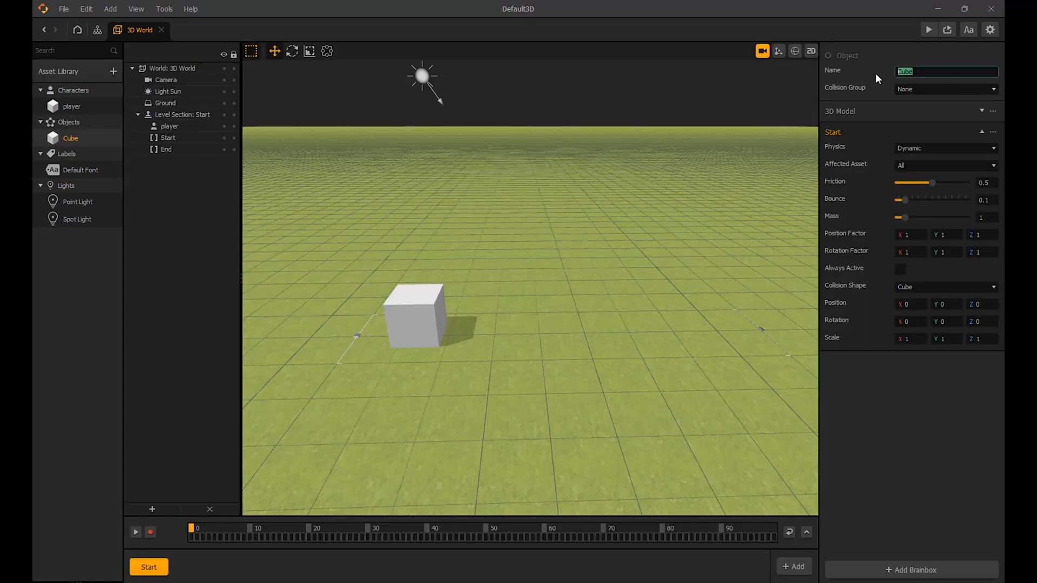
type("Notification Box")
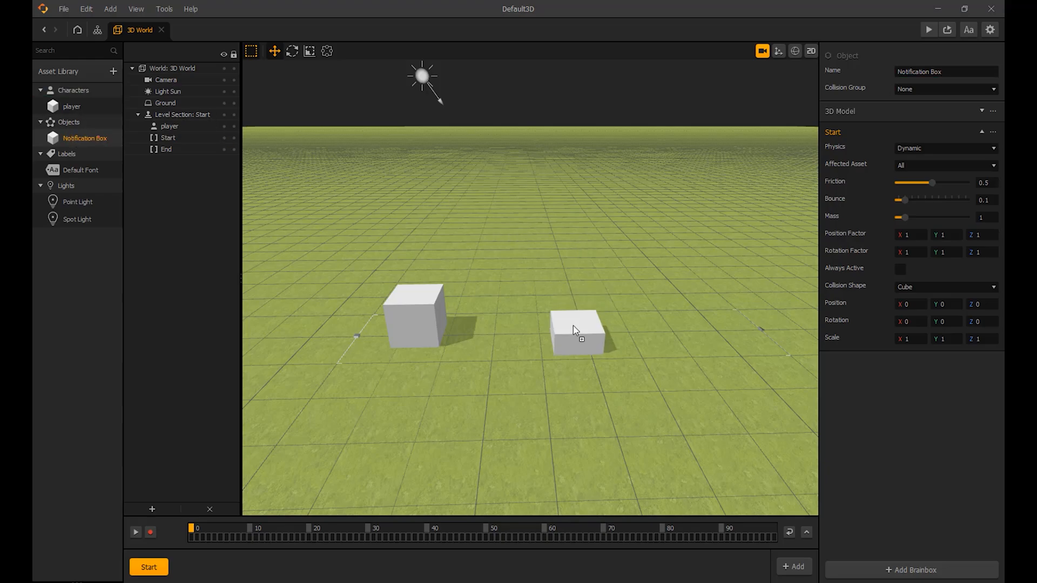
Step: Color the Notification Box cube orange through its 3D Model Color swatch
left_click(577, 330)
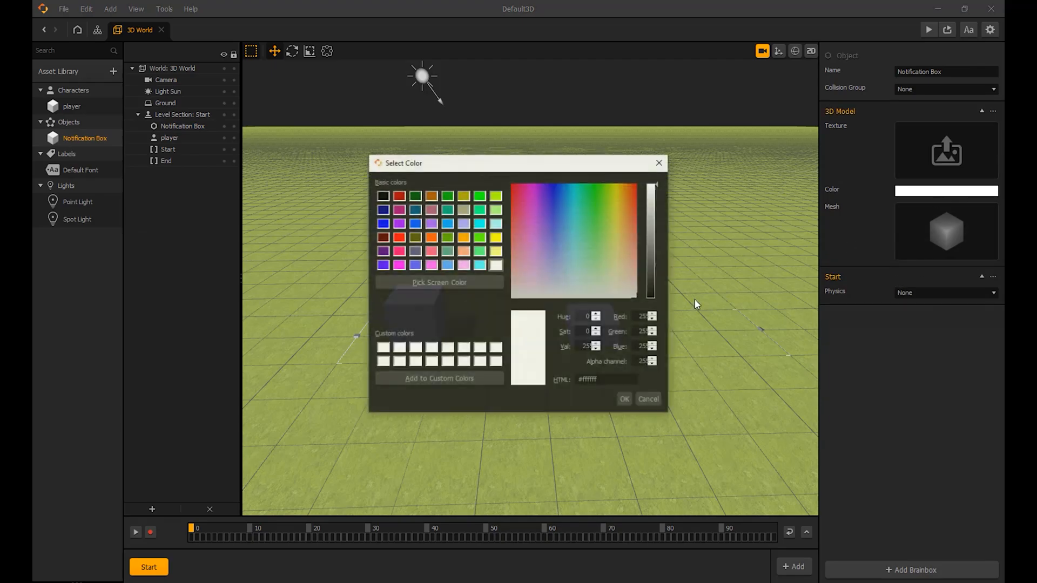
left_click(631, 189)
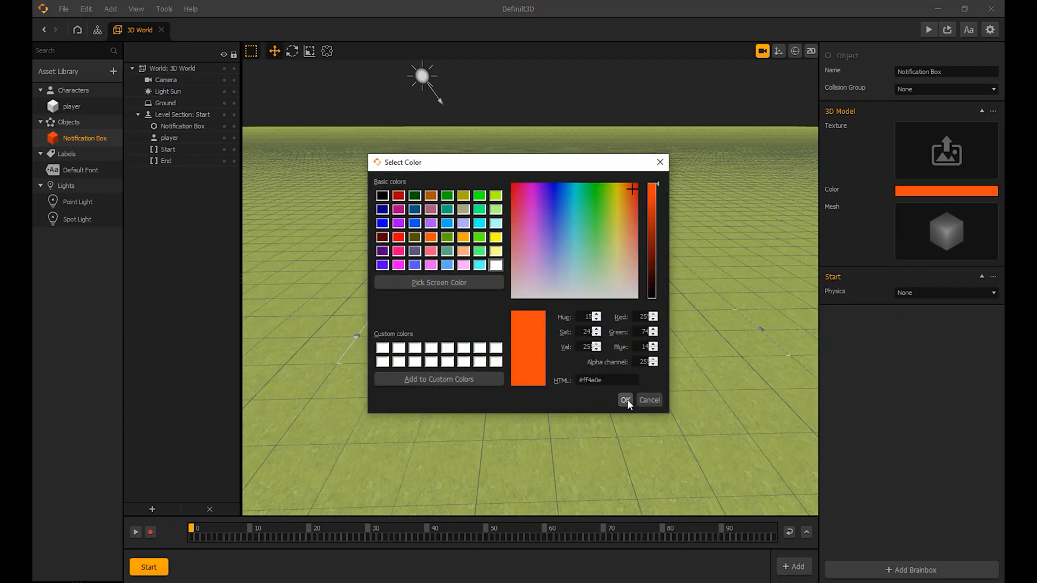
left_click(625, 400)
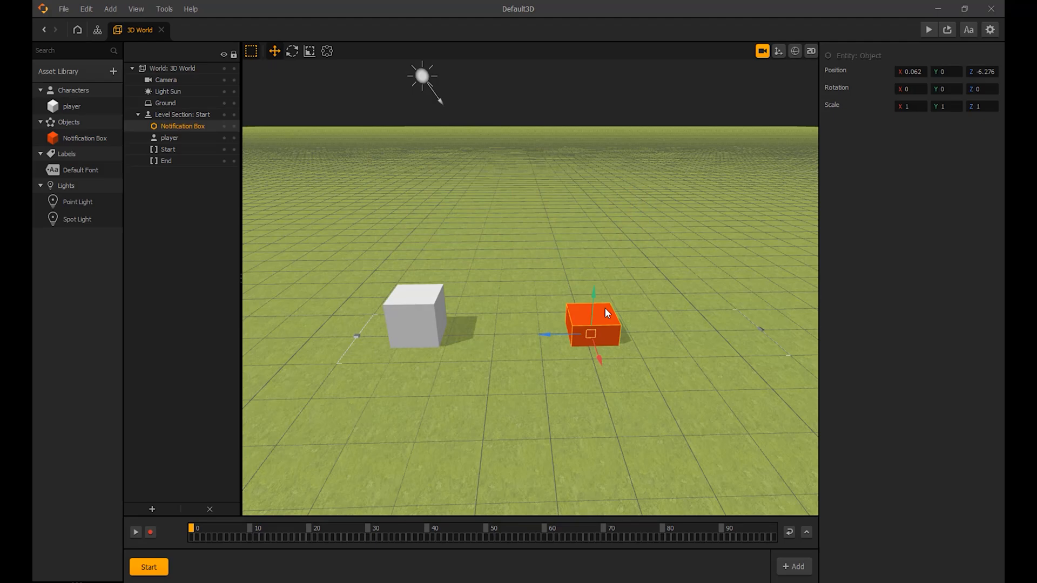
left_click(72, 106)
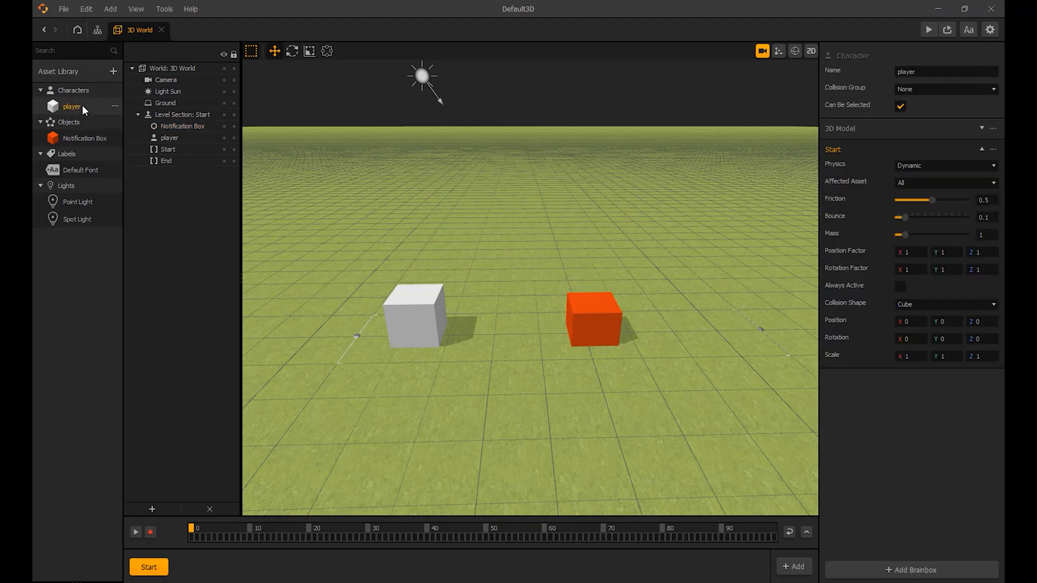
mouse_move(90, 105)
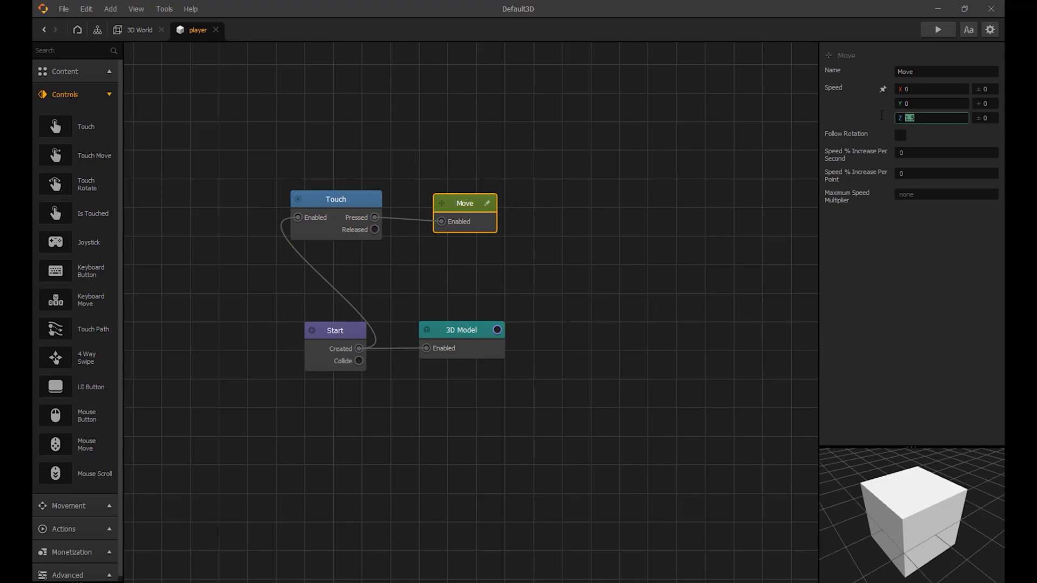
Step: Make touch move the player at Speed Z -5 and test it in Preview
type("-3")
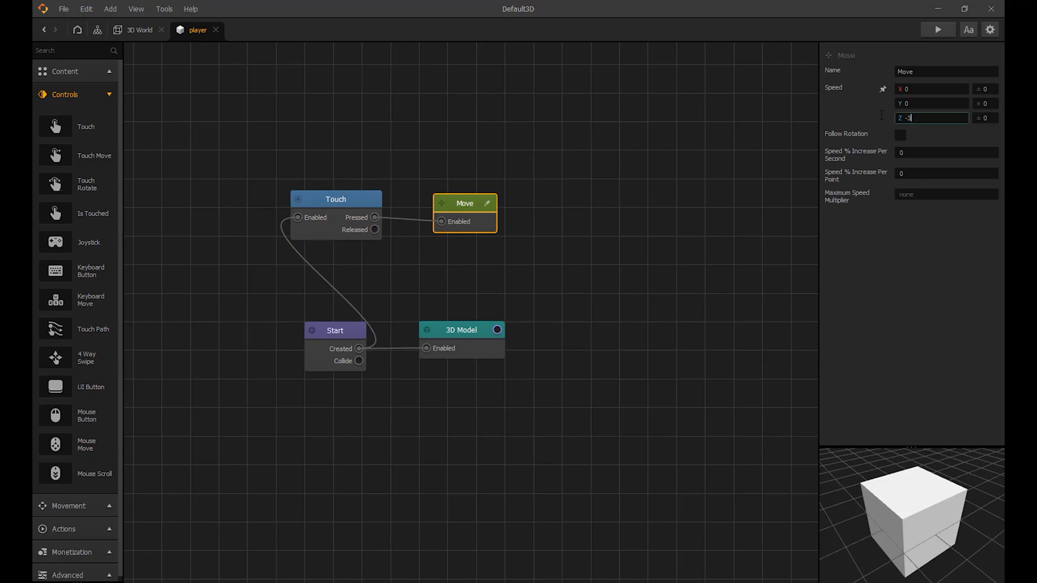
left_click(938, 29)
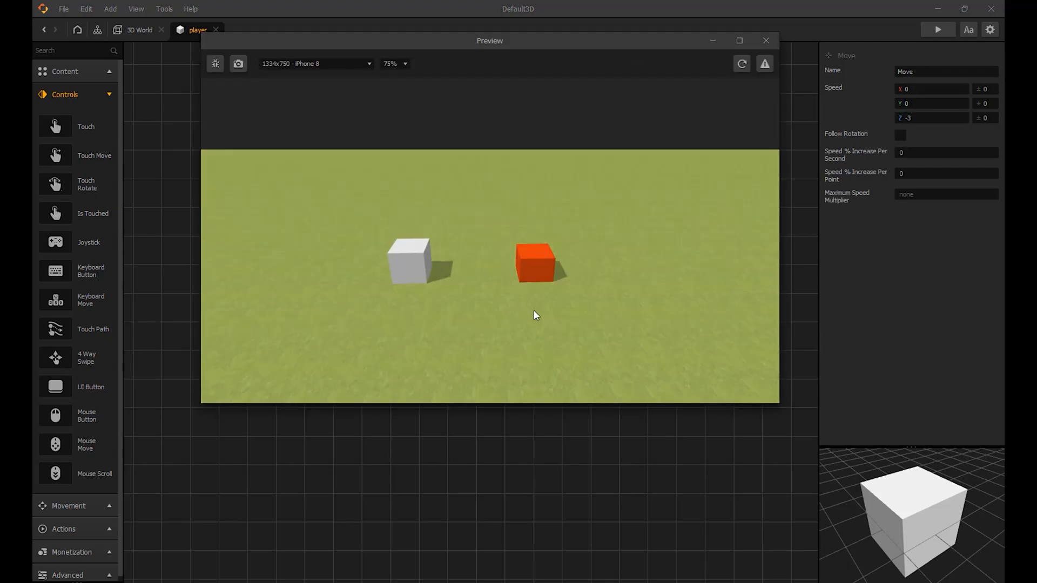
left_click(766, 41)
type("-5")
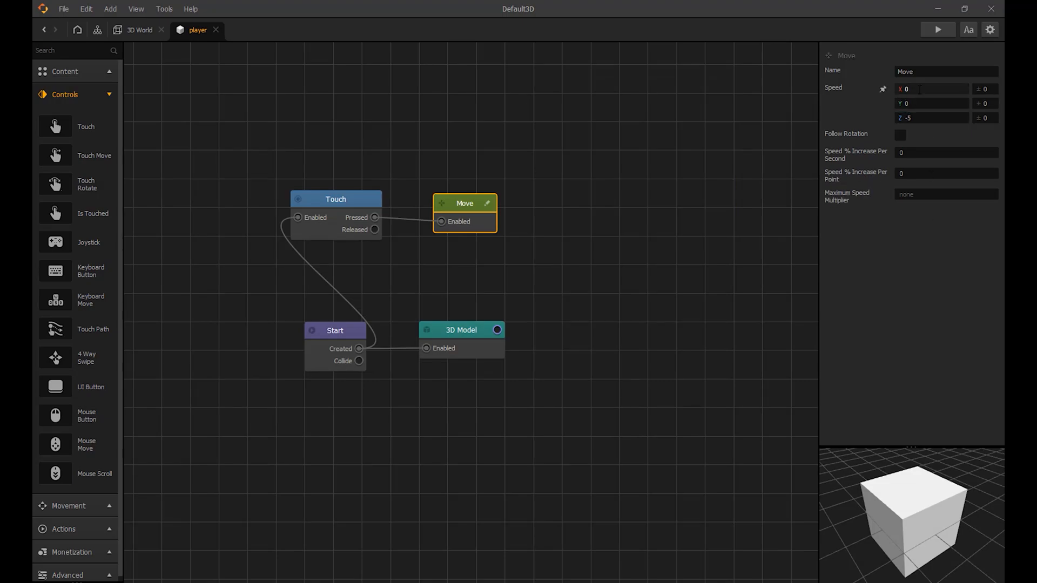
left_click(936, 29)
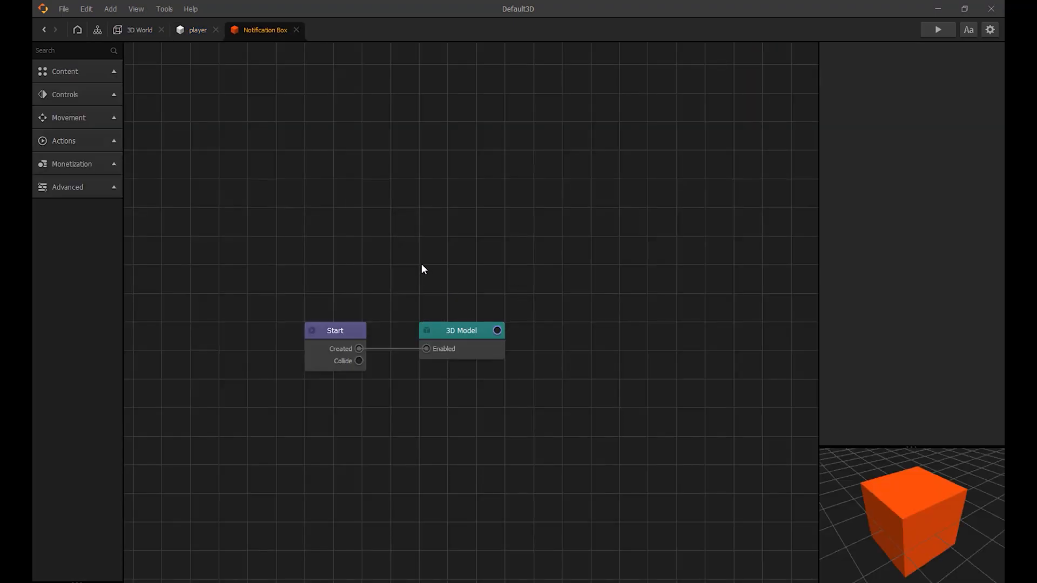
Step: Add an If Collide node affected only by player, enabled by Start's Created output
left_click(65, 50)
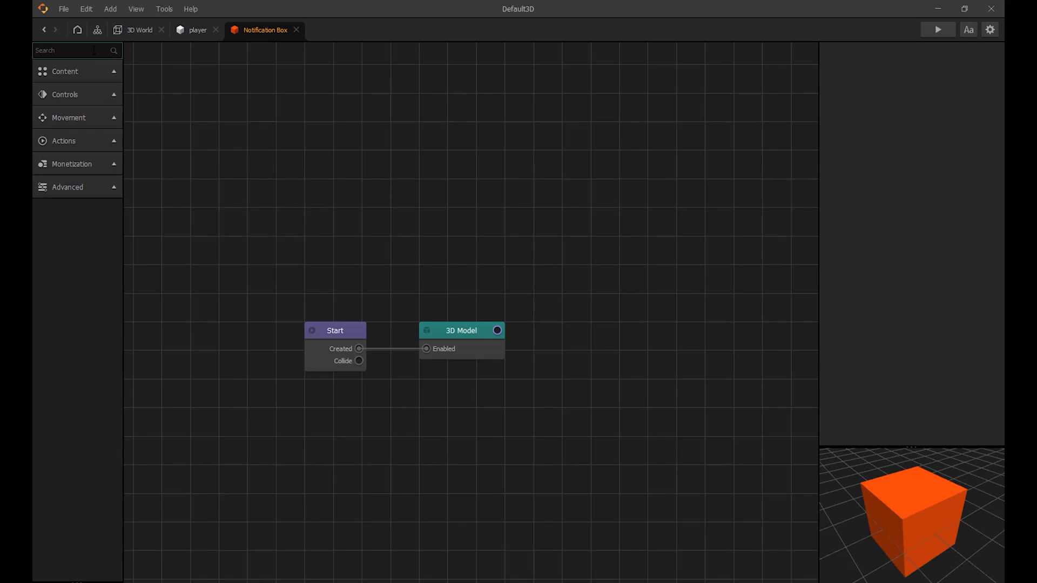
type("If")
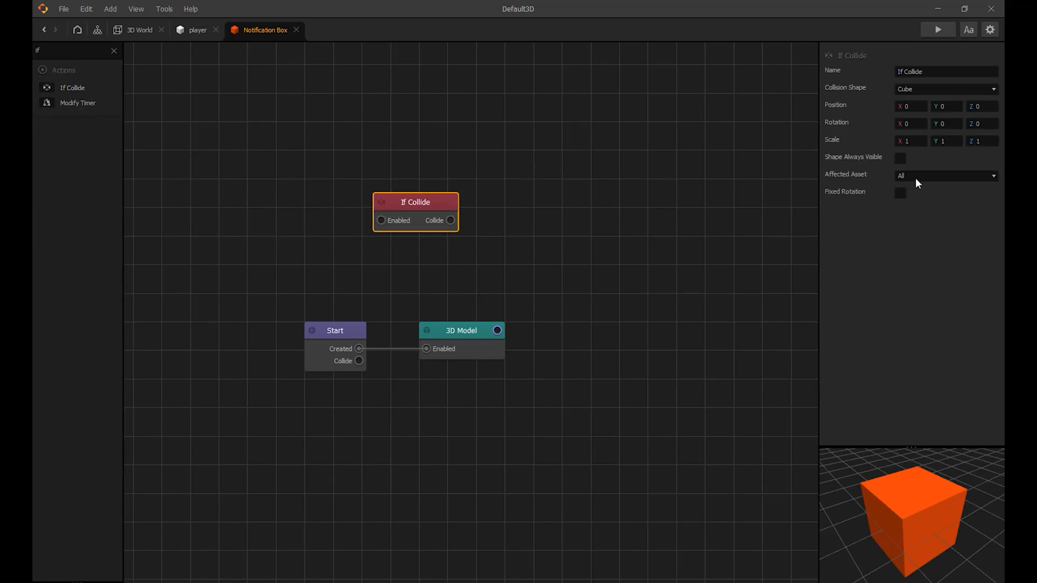
left_click(946, 175)
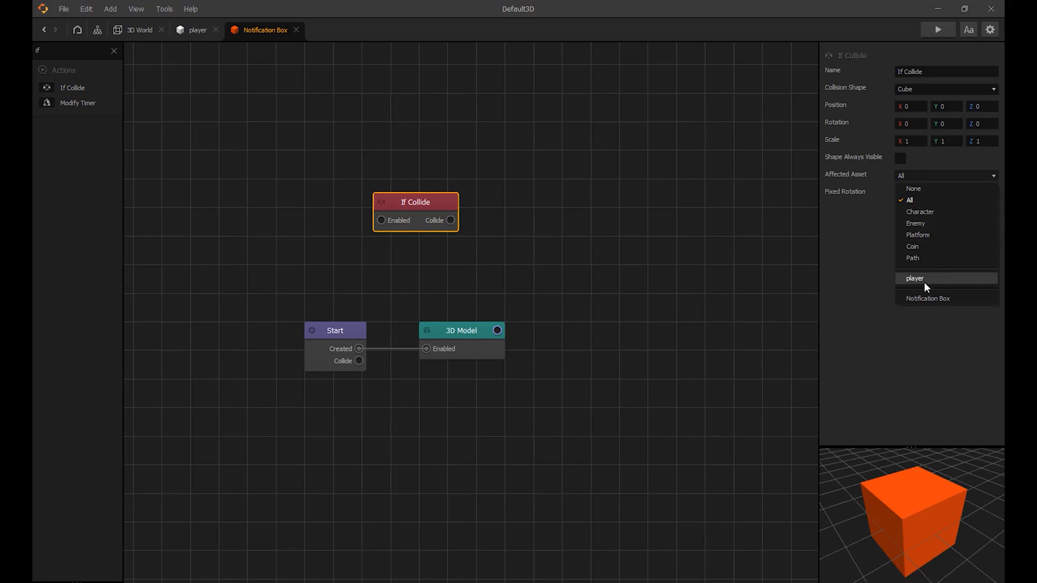
left_click(915, 278)
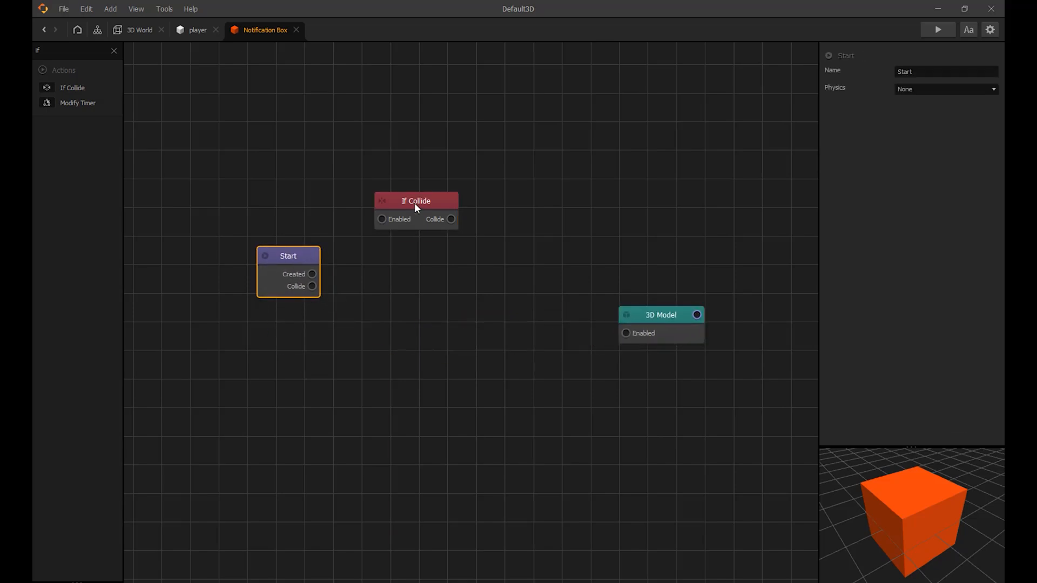
left_click_drag(416, 201, 380, 260)
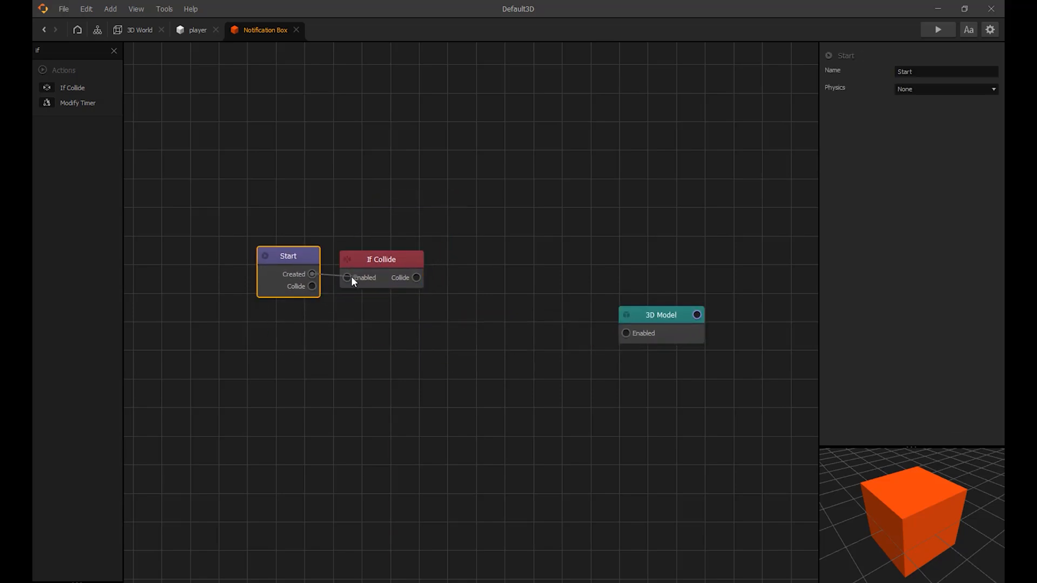
left_click(381, 259)
type("stat")
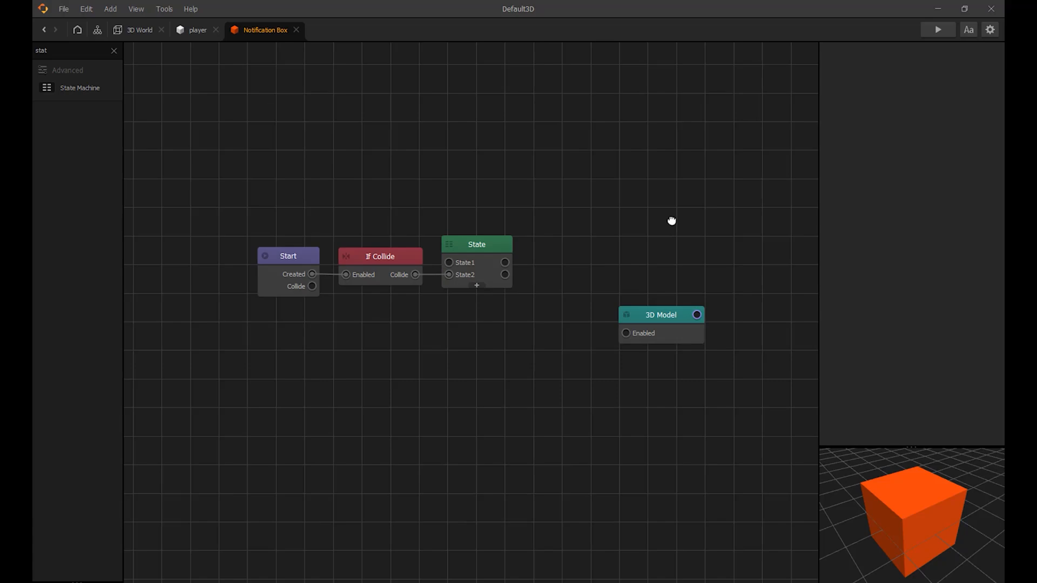
Step: Reposition the 3D Model node and wire State1's output to its Enabled input
left_click_drag(672, 221, 622, 330)
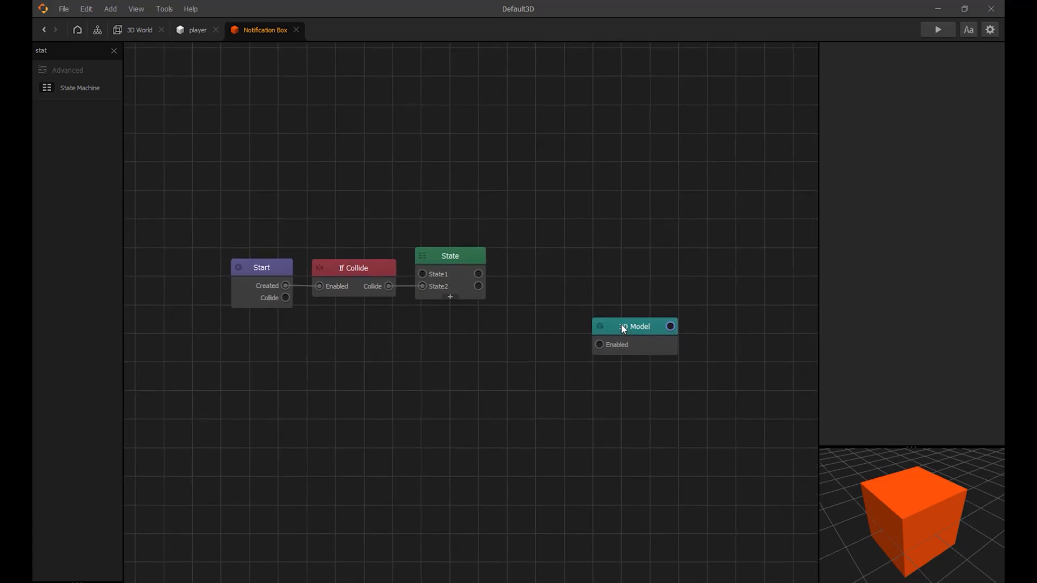
left_click_drag(634, 327, 570, 224)
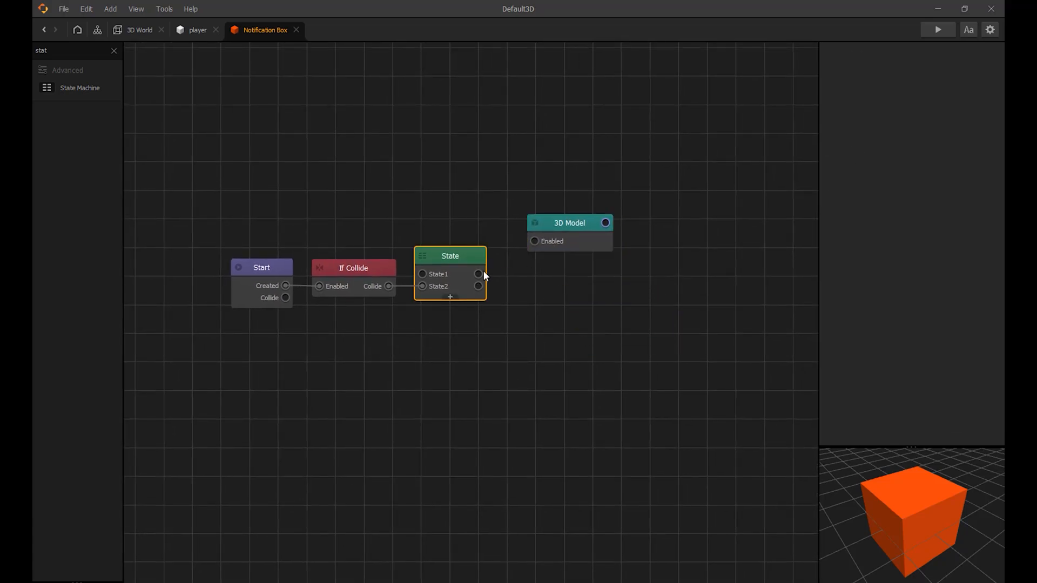
left_click_drag(479, 274, 534, 242)
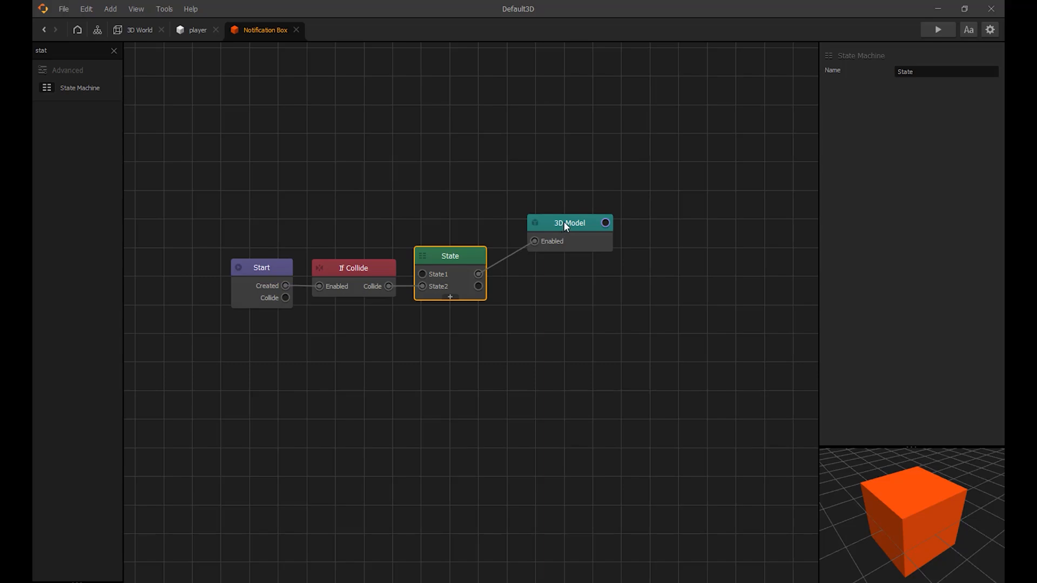
left_click(569, 223)
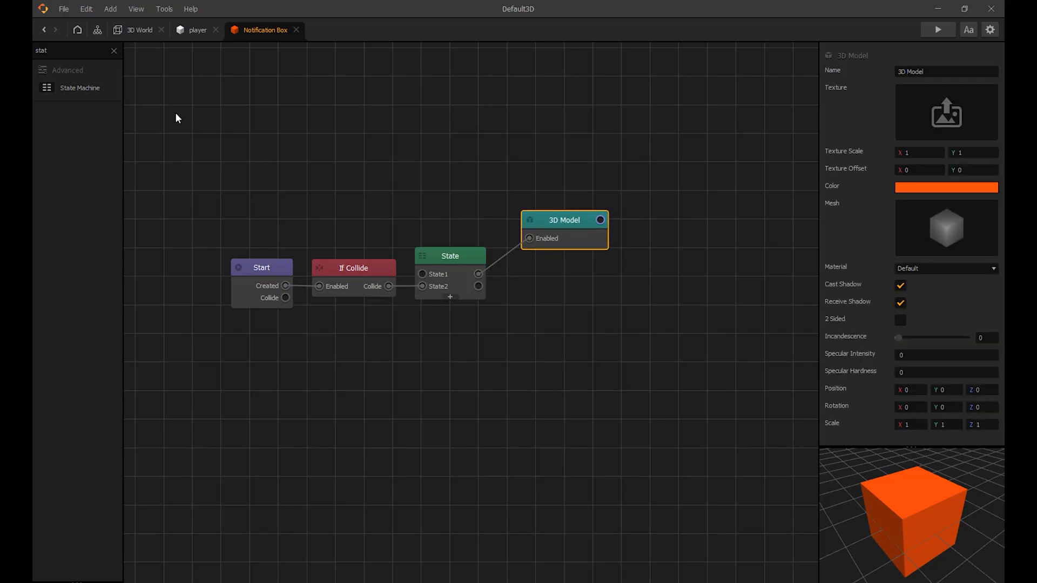
Step: Add an Animation node connected to the State node's second output
left_click(65, 72)
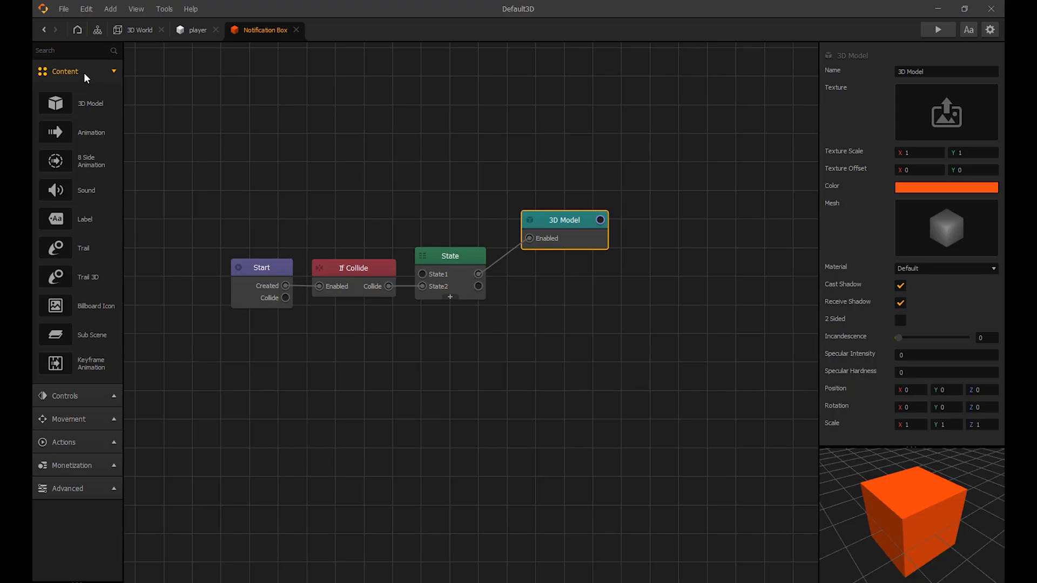
mouse_move(55, 189)
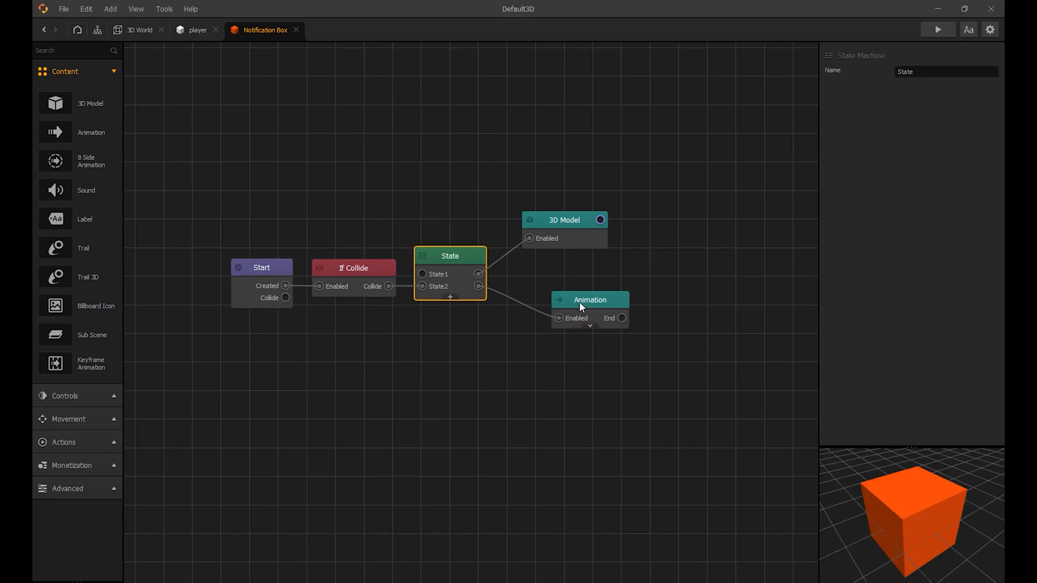
left_click(589, 300)
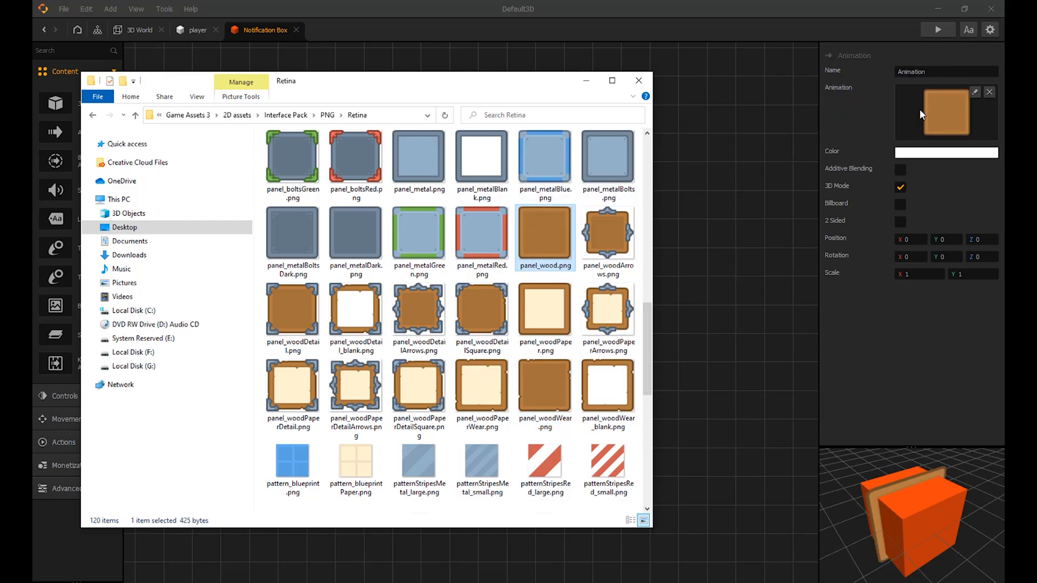
mouse_move(908, 340)
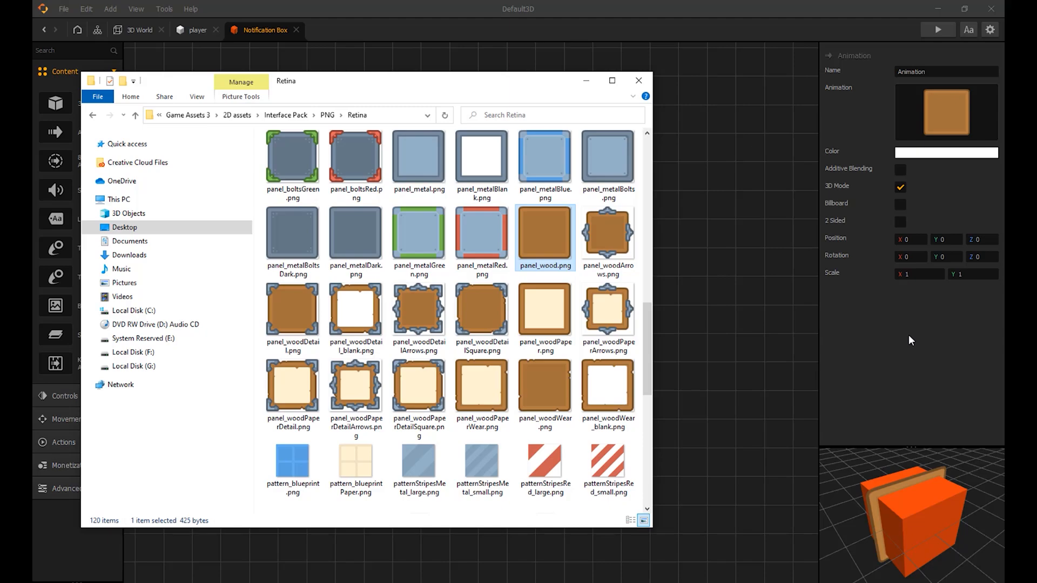
Step: Apply panel_wood.png to the Animation image and return to Buildbox
left_click(637, 80)
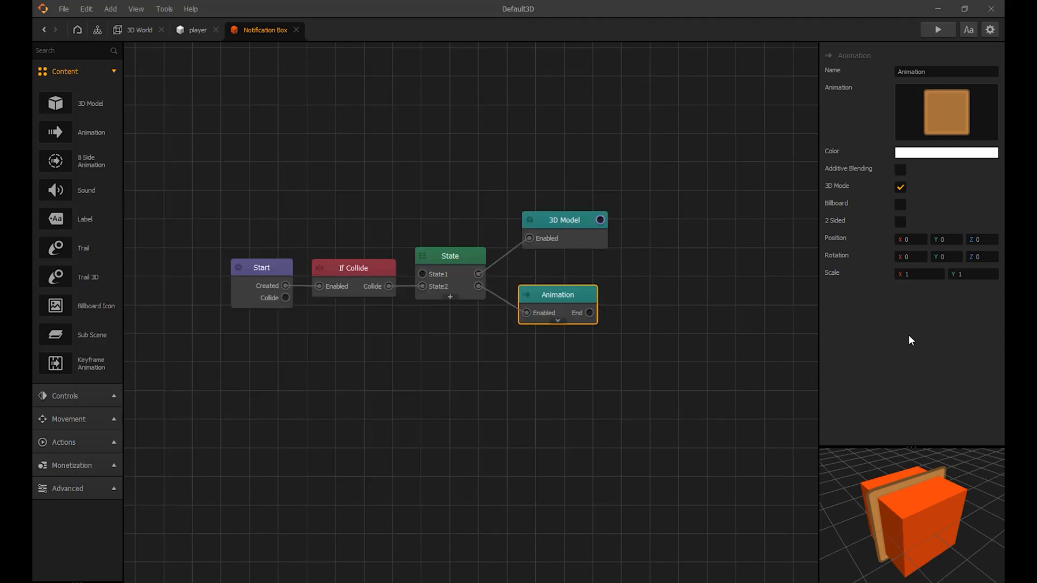
Step: Set the wooden board Animation's scale to 3.5 by 3 and Position Y to 5
left_click(916, 274)
type("3")
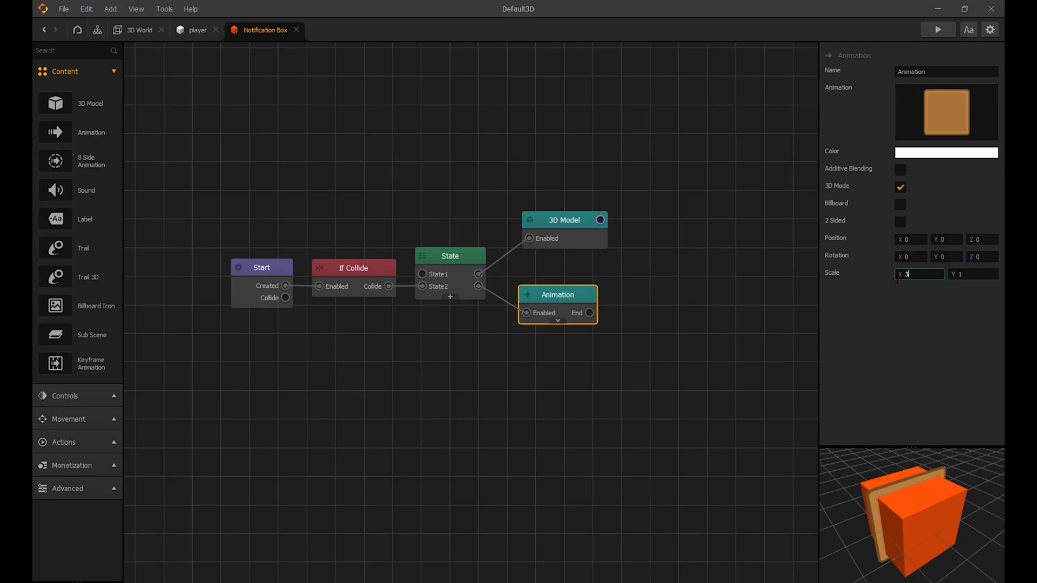
type(".5")
left_click(973, 274)
type("3")
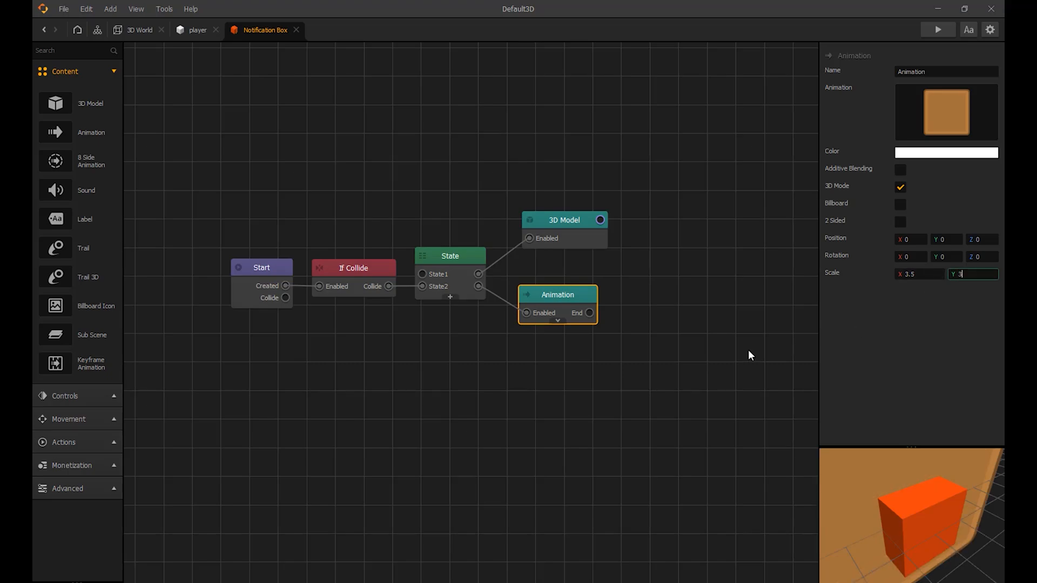
left_click(945, 239)
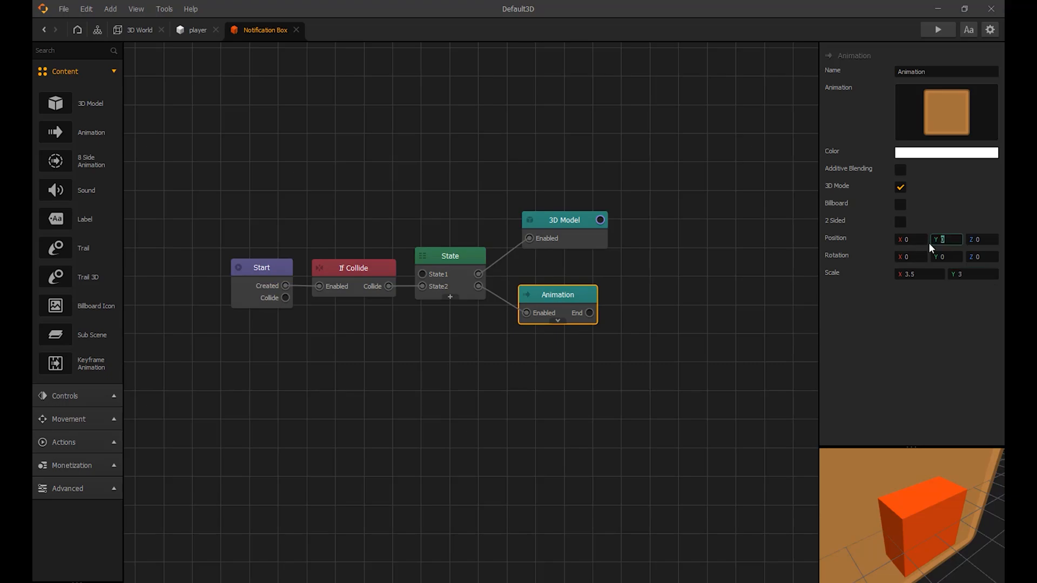
type("5")
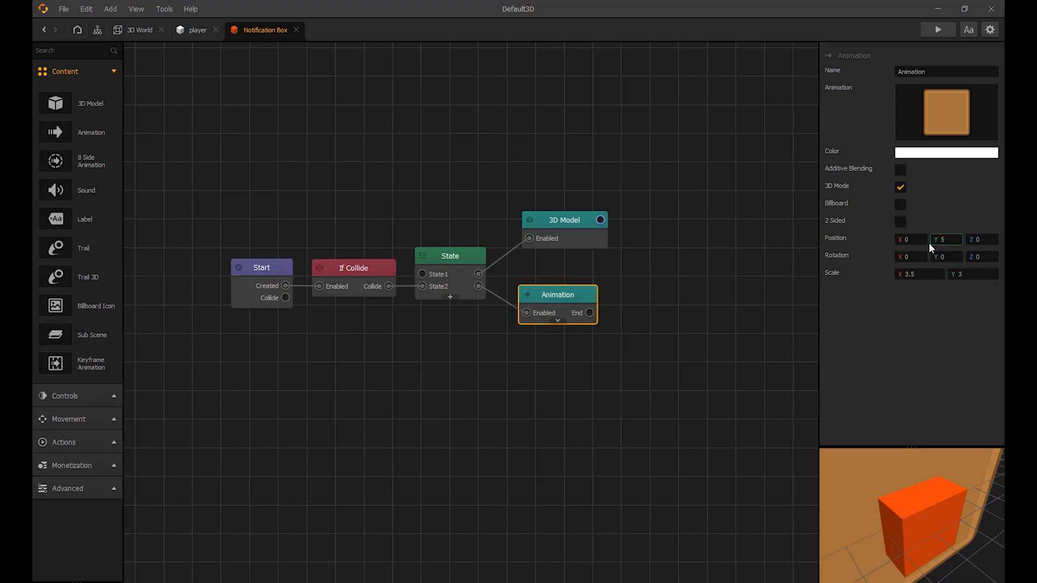
left_click(946, 240)
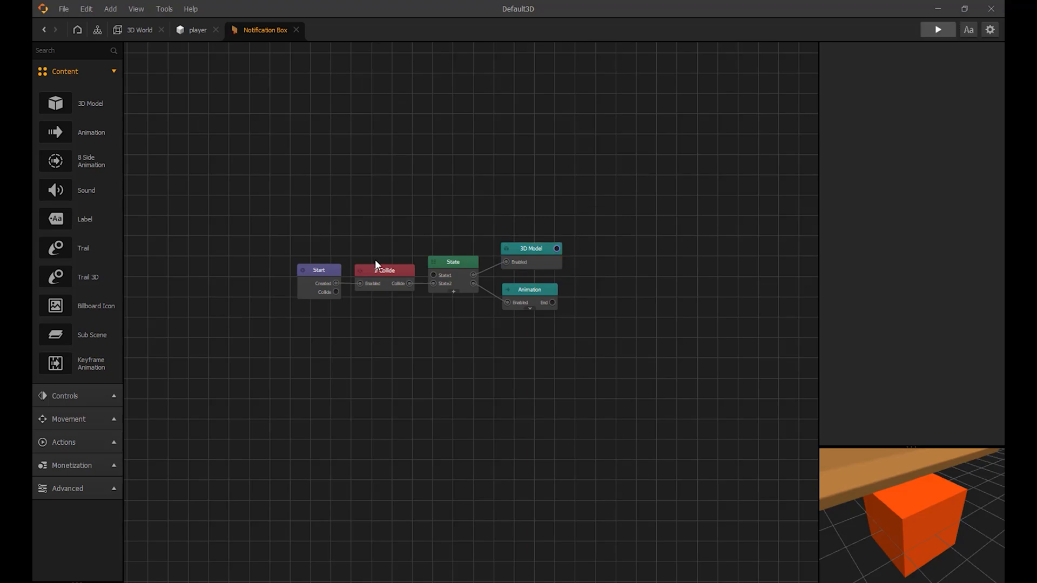
Step: Rotate the Notification Box 90 degrees on Y, previewing before and after
left_click(937, 29)
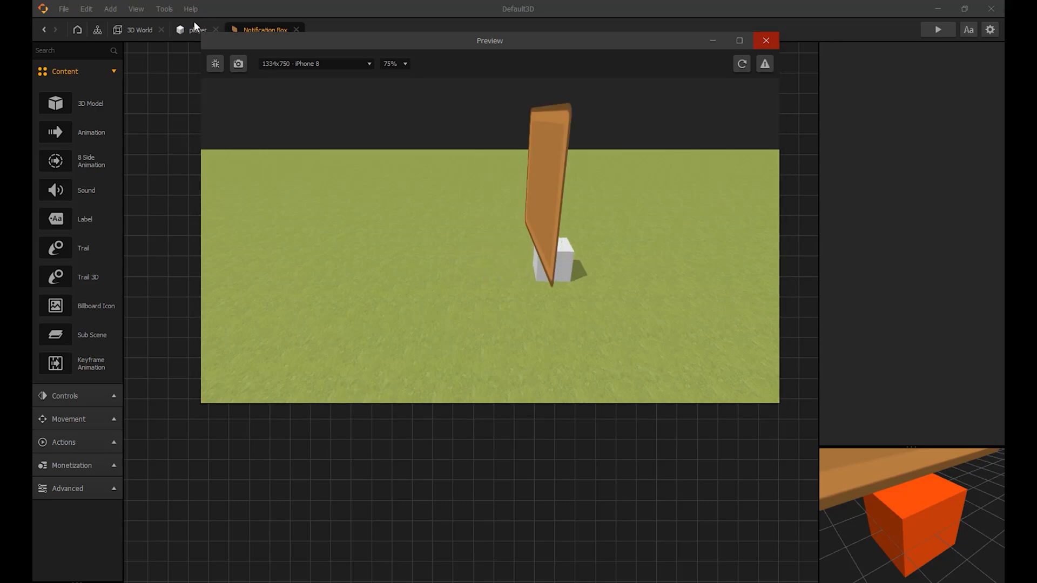
left_click(766, 40)
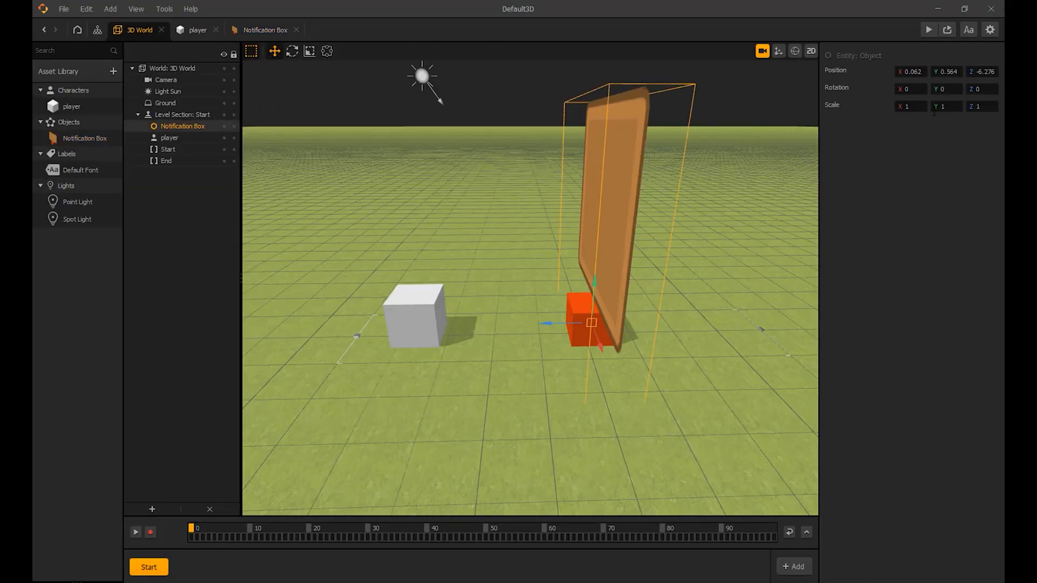
type("-90")
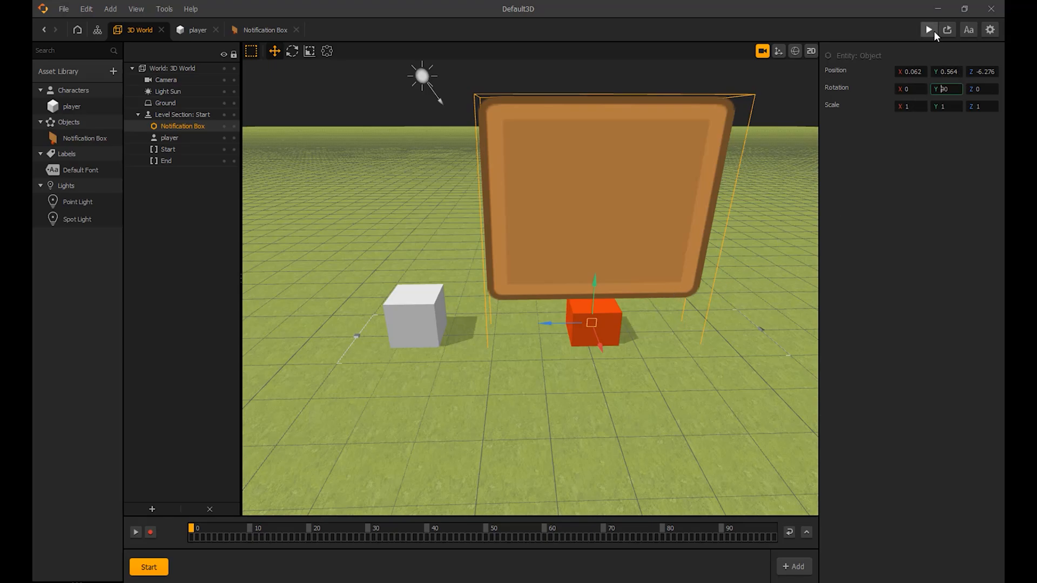
left_click(928, 30)
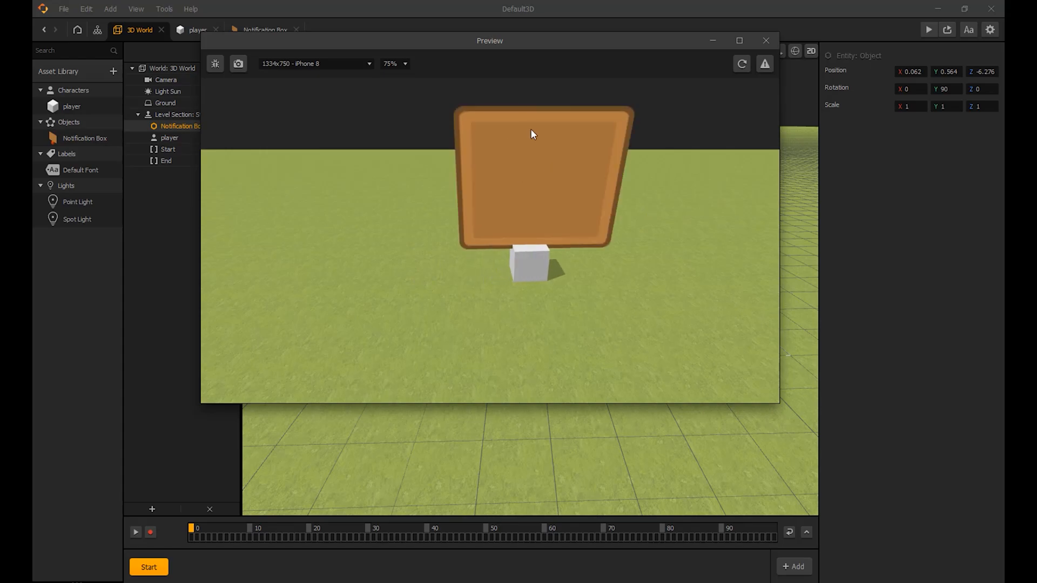
left_click(766, 41)
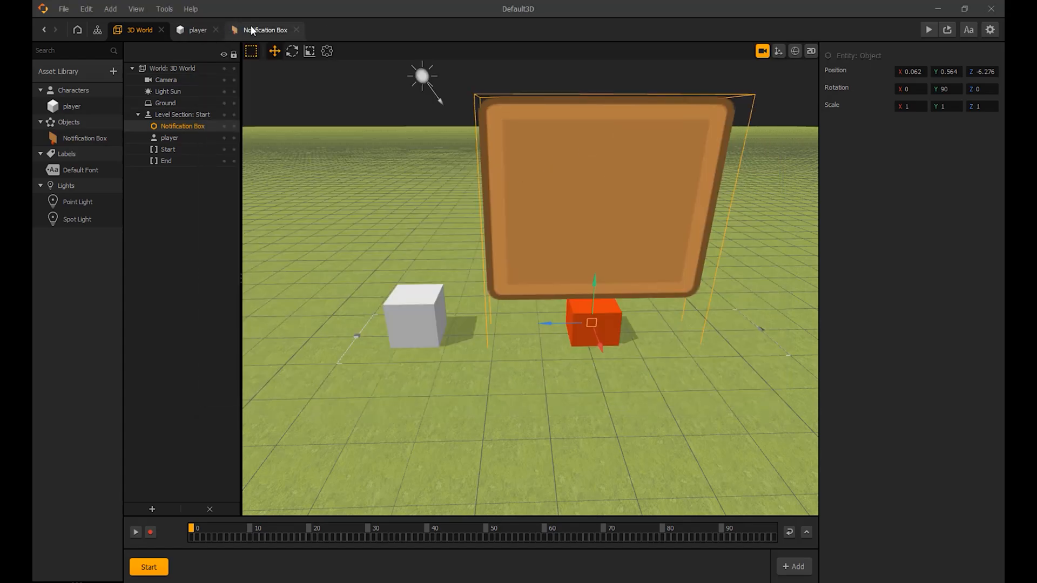
Step: In the Notification Box, add a Label node from State2 reading 'Text Board'
left_click(265, 30)
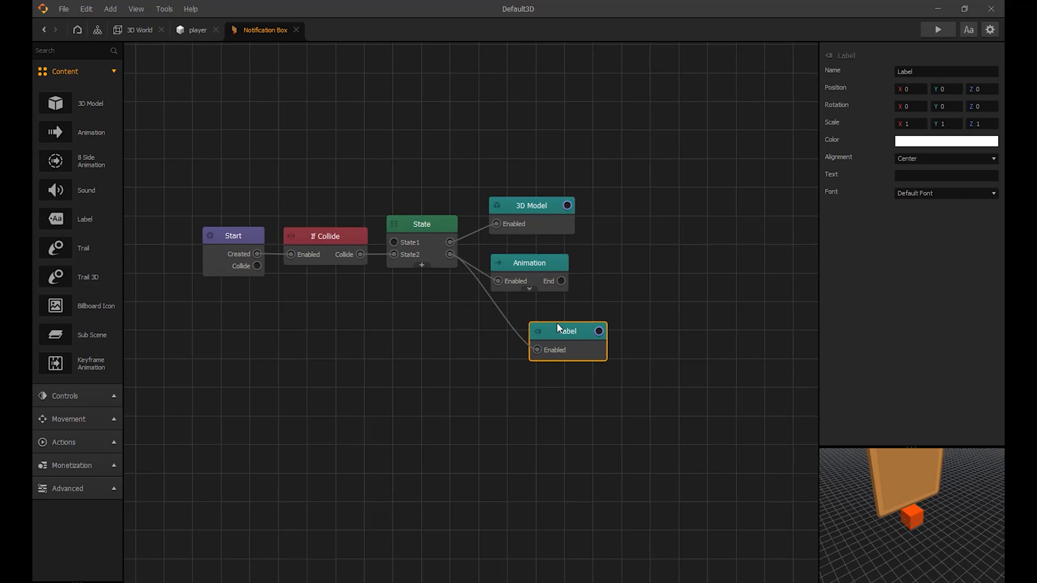
left_click_drag(568, 340, 538, 330)
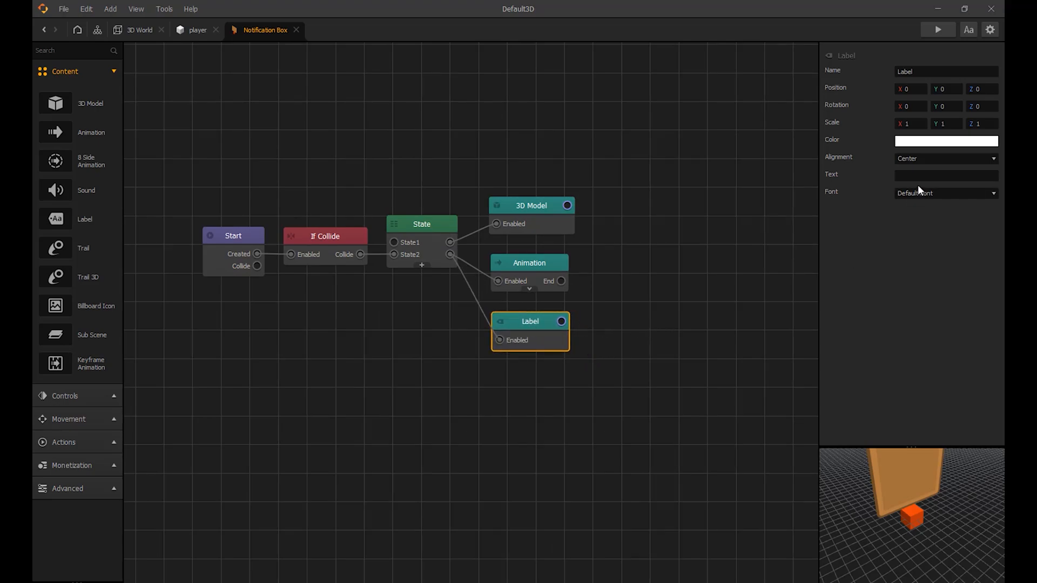
left_click(946, 175)
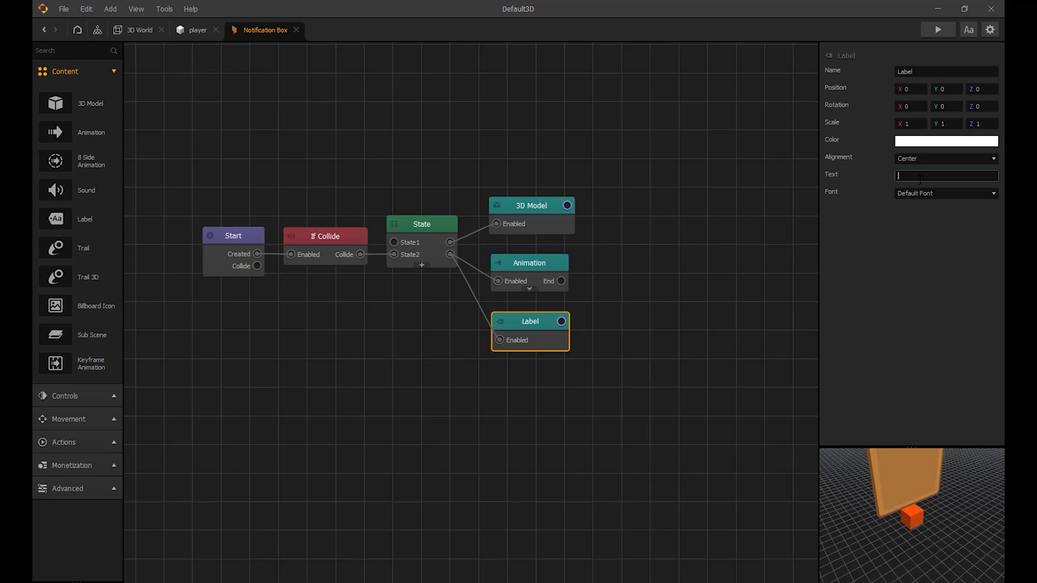
type("Txt")
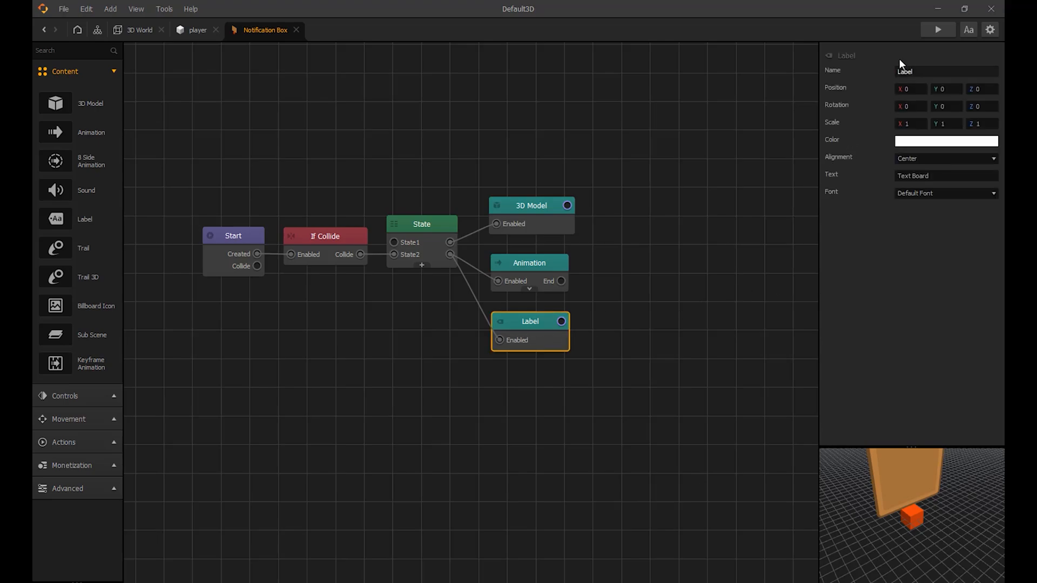
left_click(937, 29)
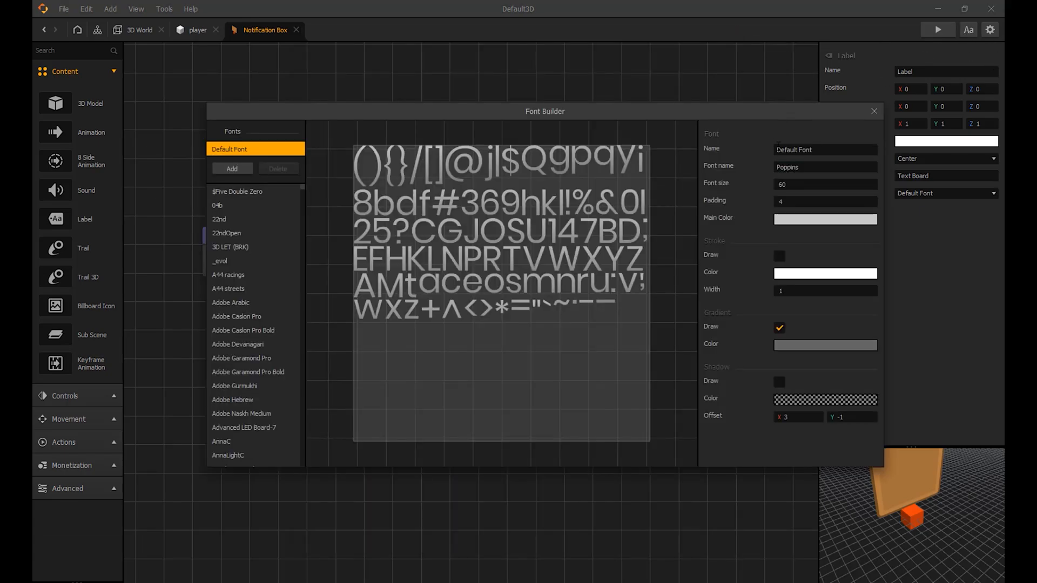
left_click(825, 219)
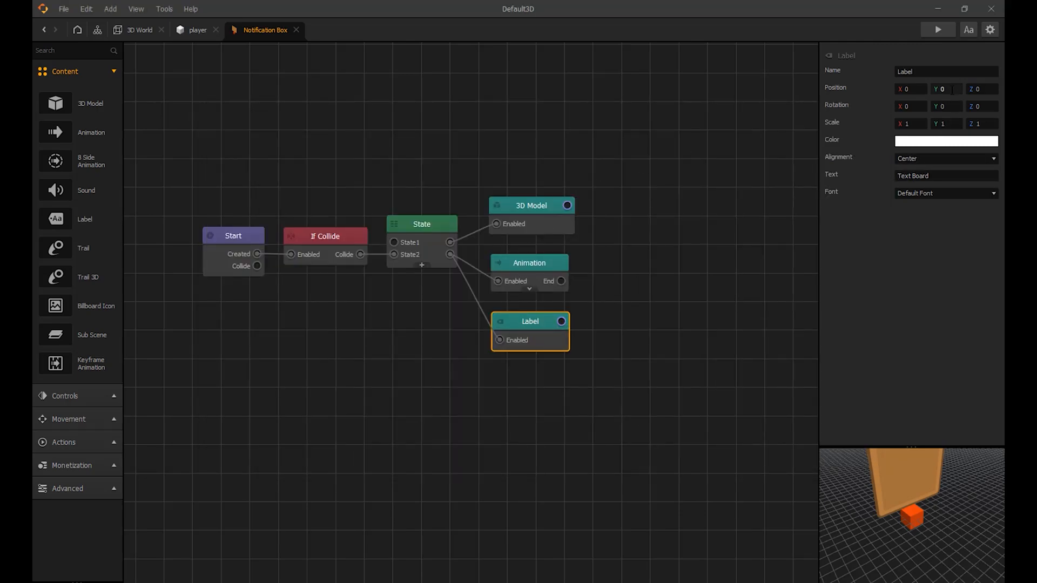
Step: Set the Text Board label's Position Y to 3
type("3")
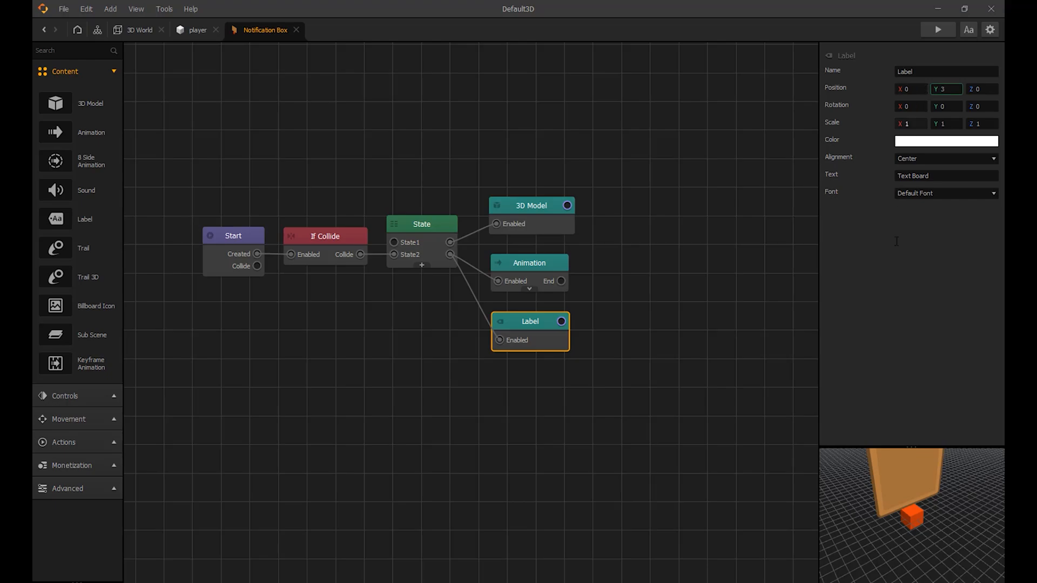
left_click(937, 29)
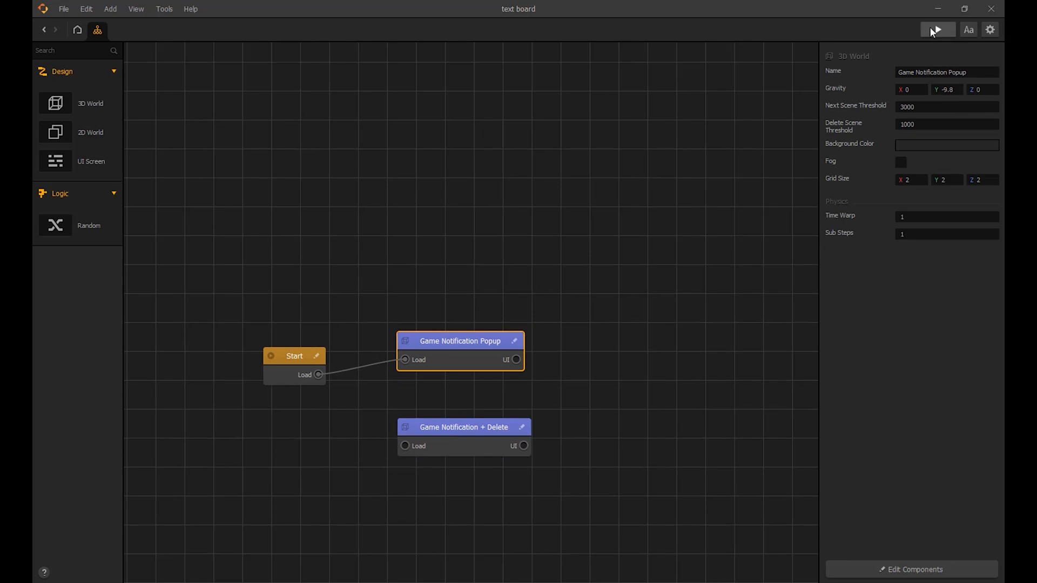
Step: Preview the text board demo showing three notice boards, then close the preview
left_click(937, 29)
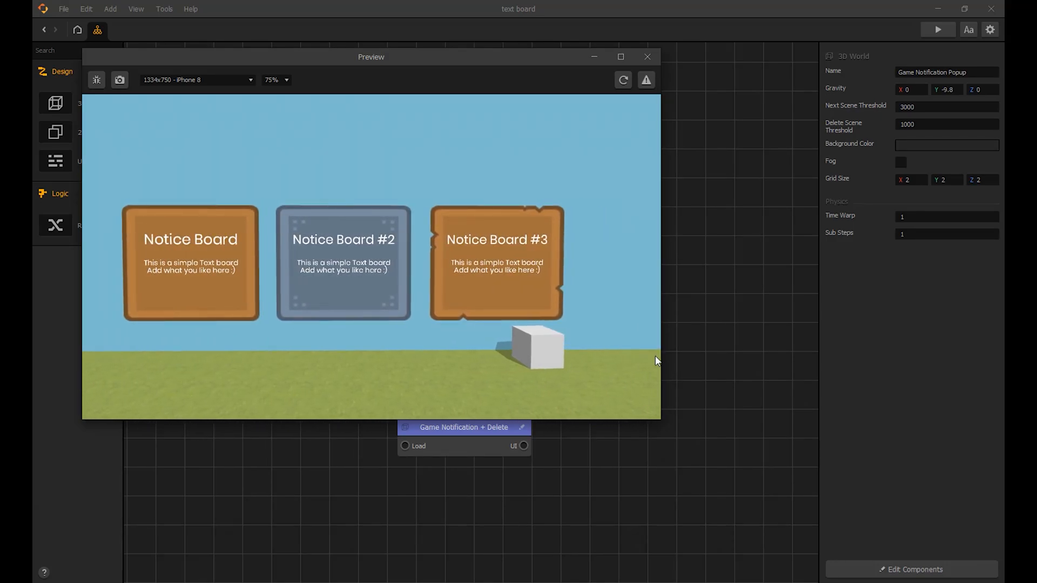
left_click_drag(371, 57, 428, 57)
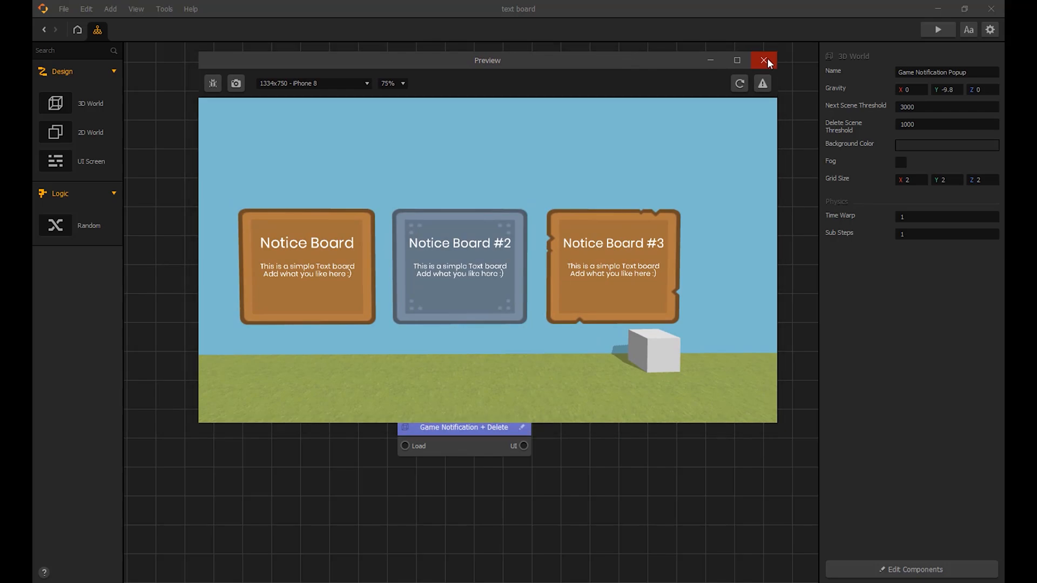
left_click(764, 60)
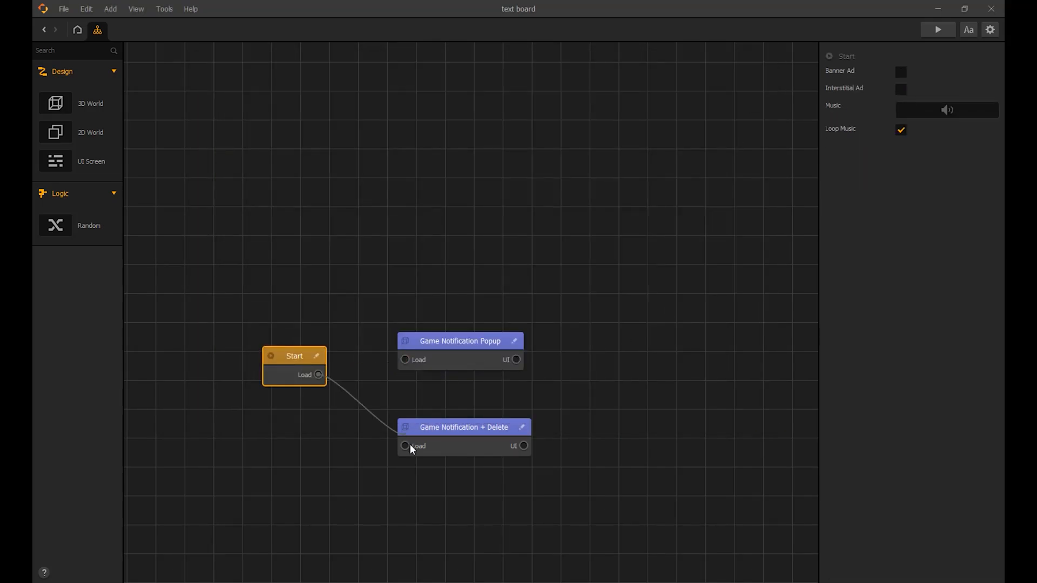
Step: Play the Game Notification + Delete scene, showing the white cube on grass
left_click(937, 29)
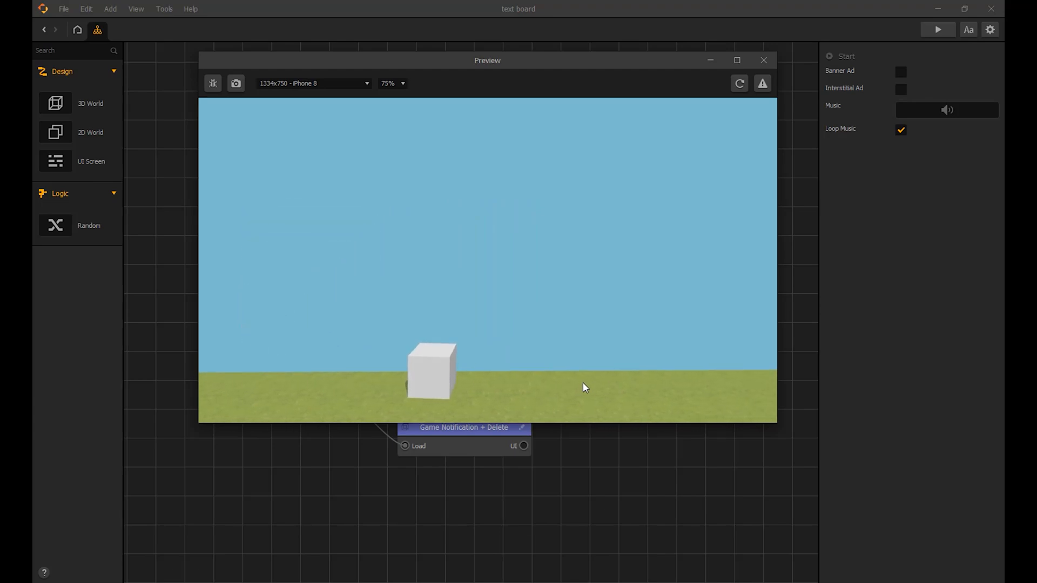
mouse_move(610, 489)
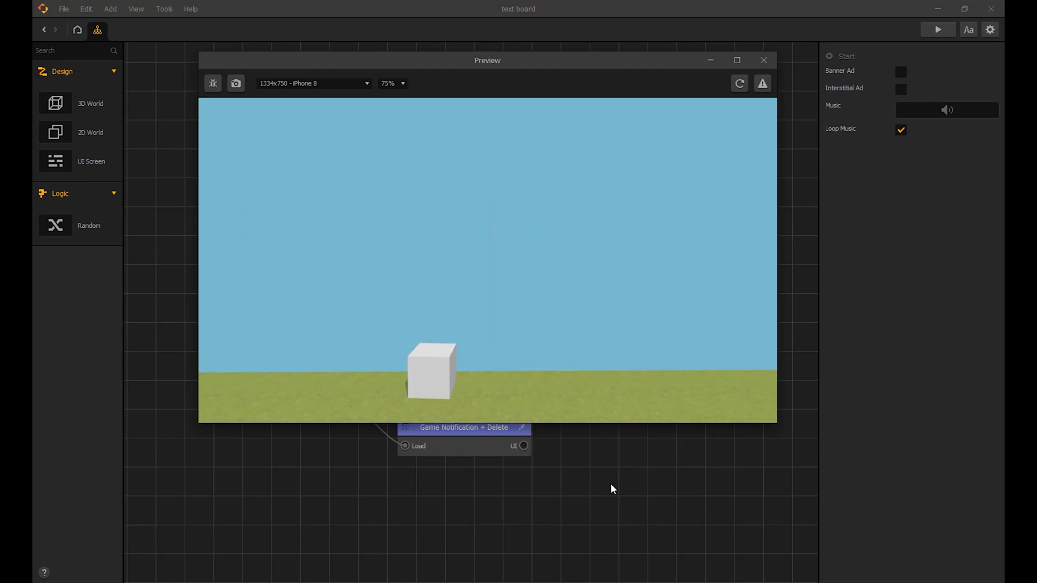